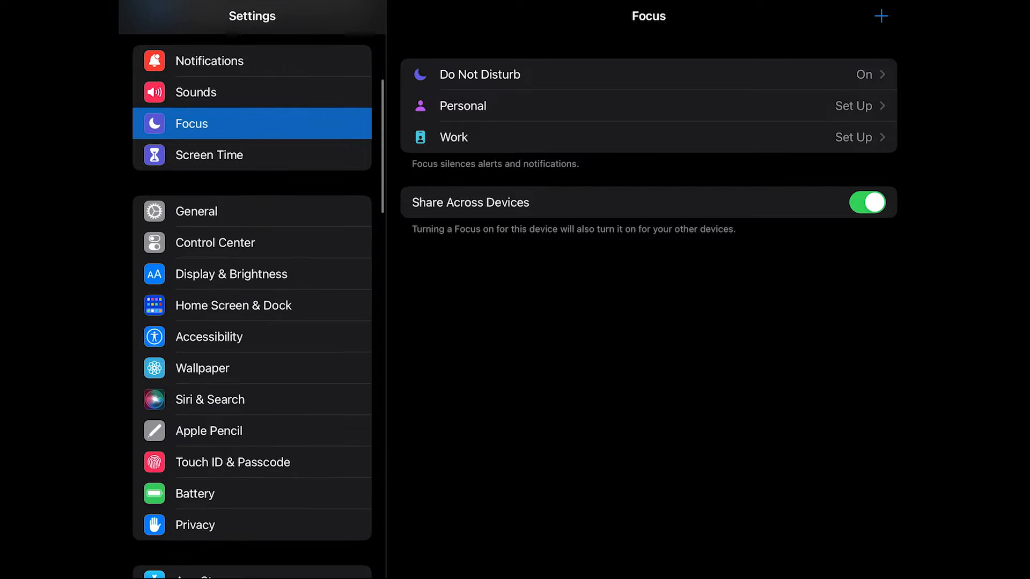
- Review the App Store settings with automatic App Updates enabled, then return to the home screen
scroll(down, 3)
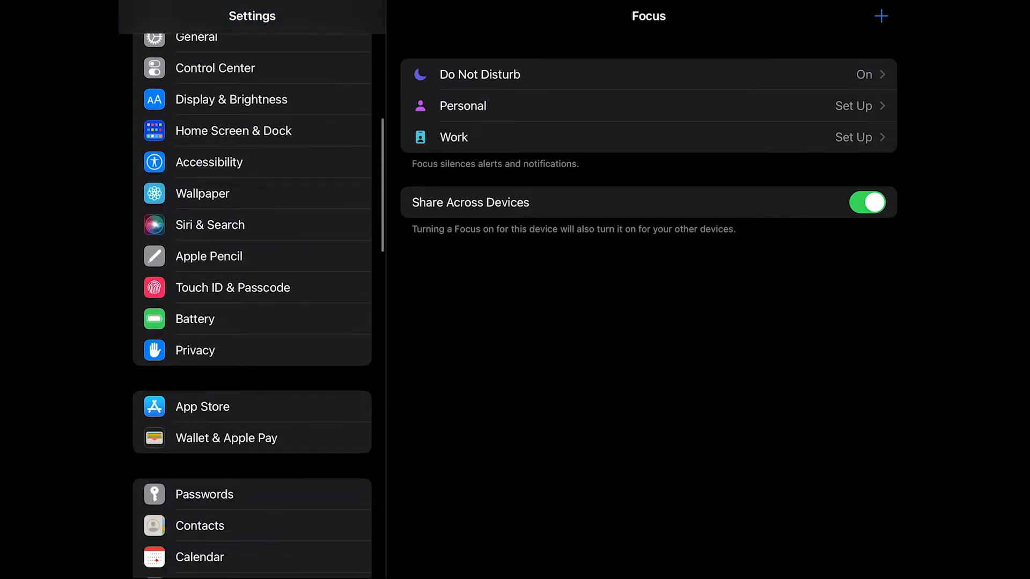
click(202, 407)
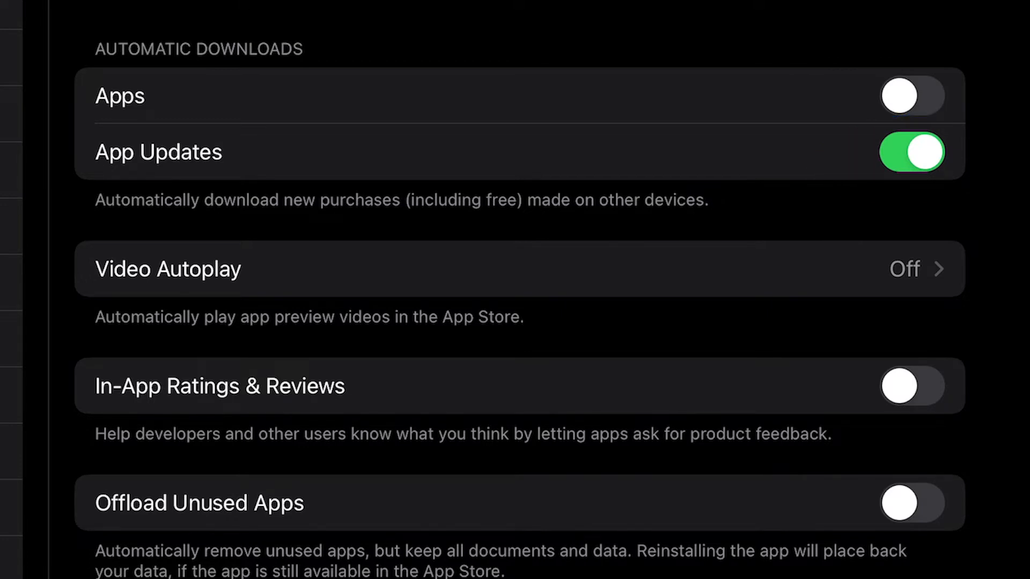
click(911, 151)
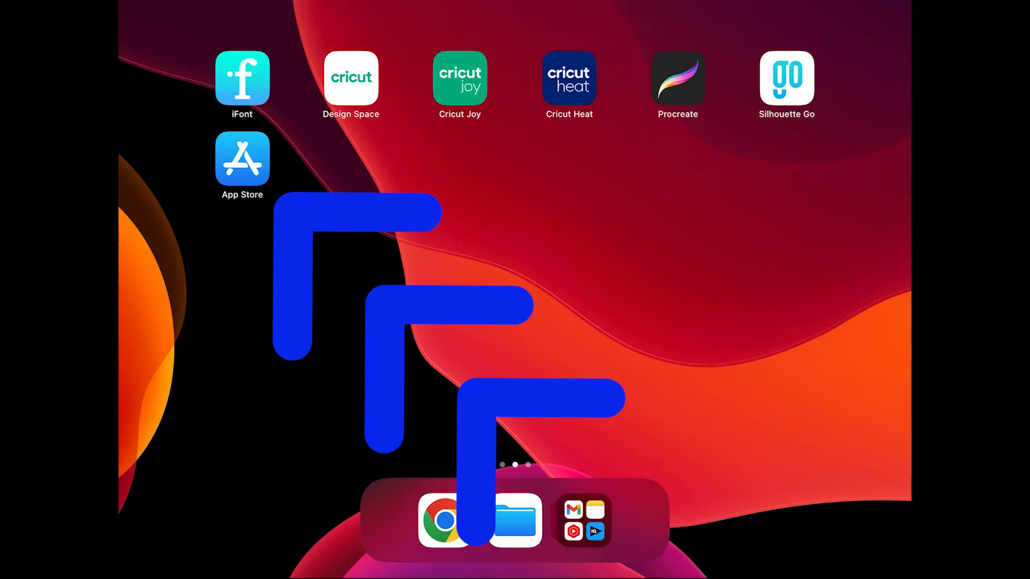
- Search the App Store for 'cricut design space' and show its results
click(242, 155)
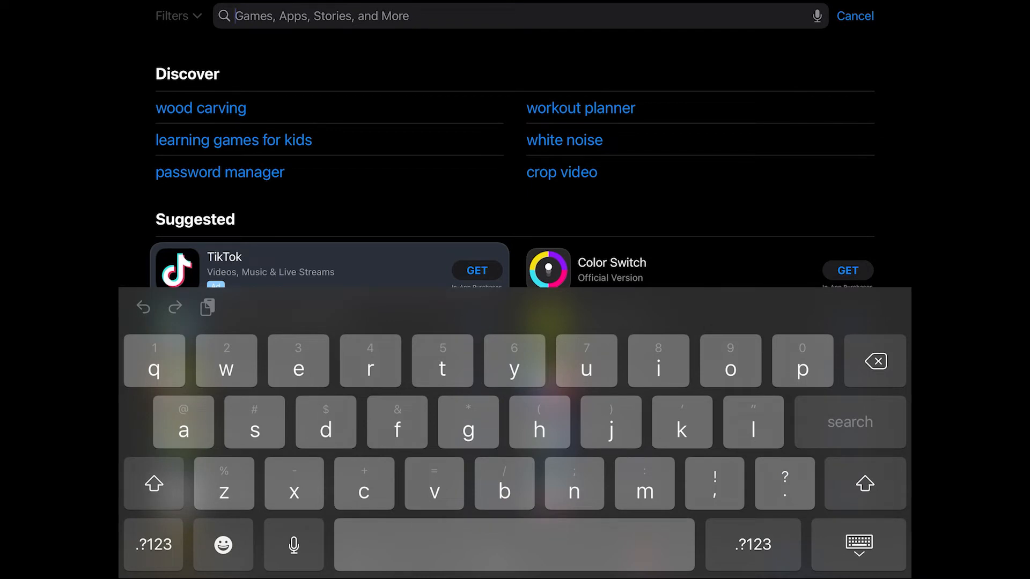
text(cr)
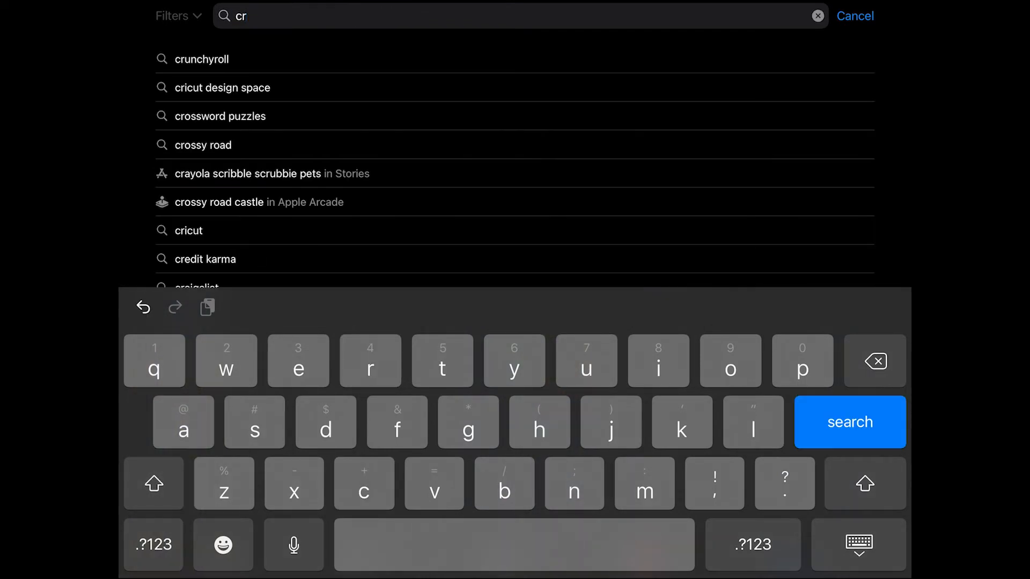
click(222, 87)
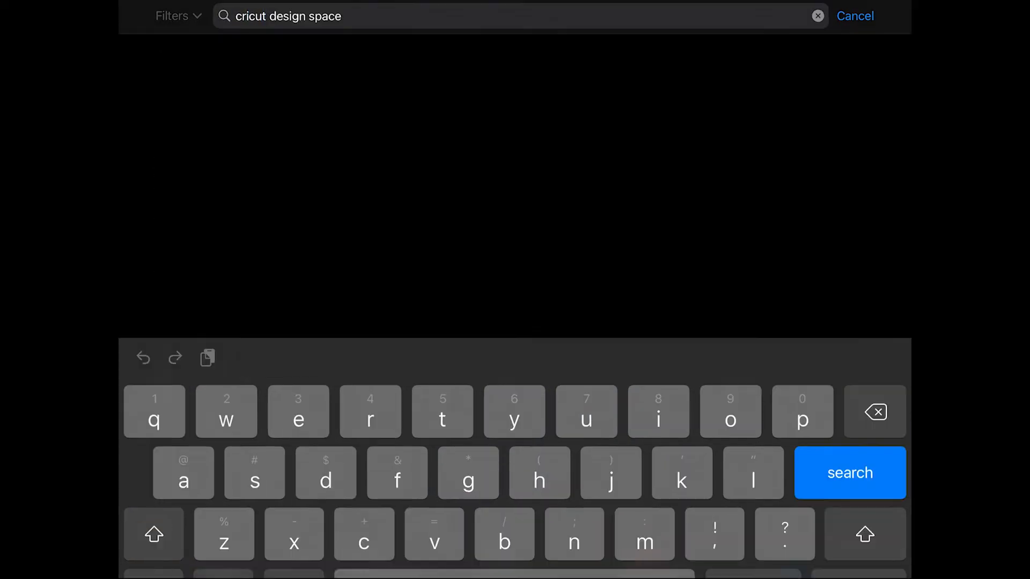
click(850, 473)
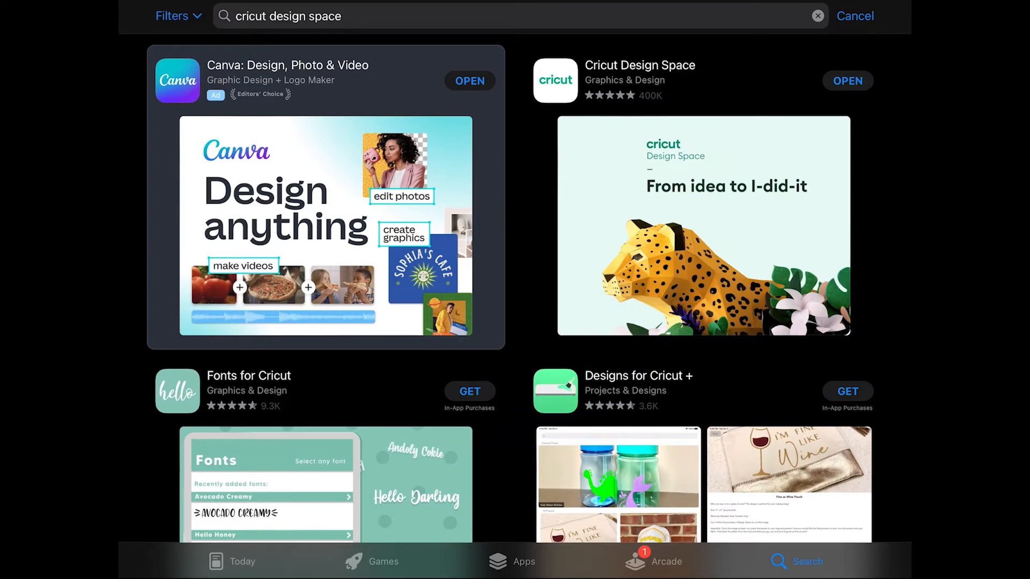
- Update Cricut Design Space to version 5.5.0 from its app page and look through the page details
click(639, 66)
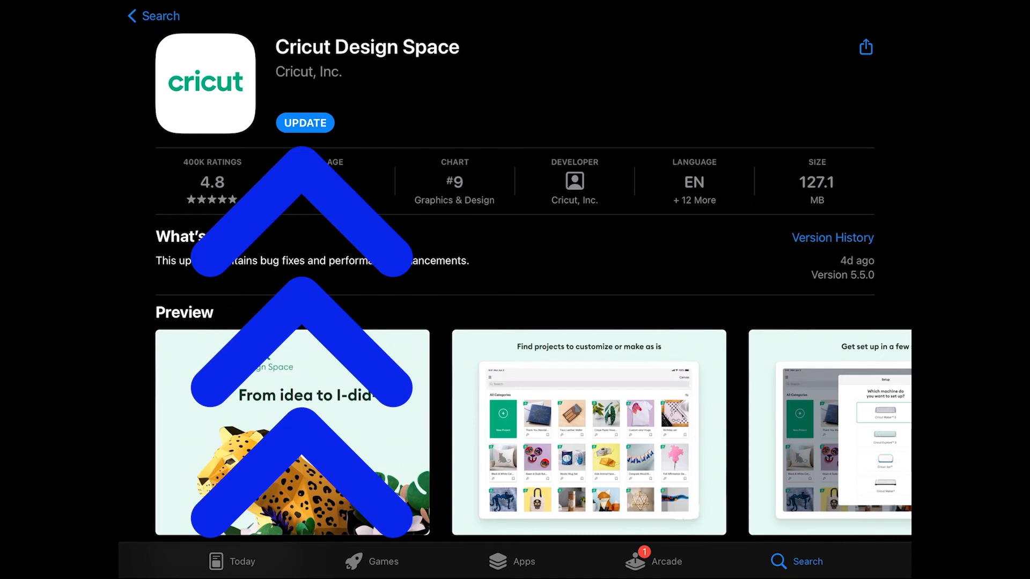
click(303, 122)
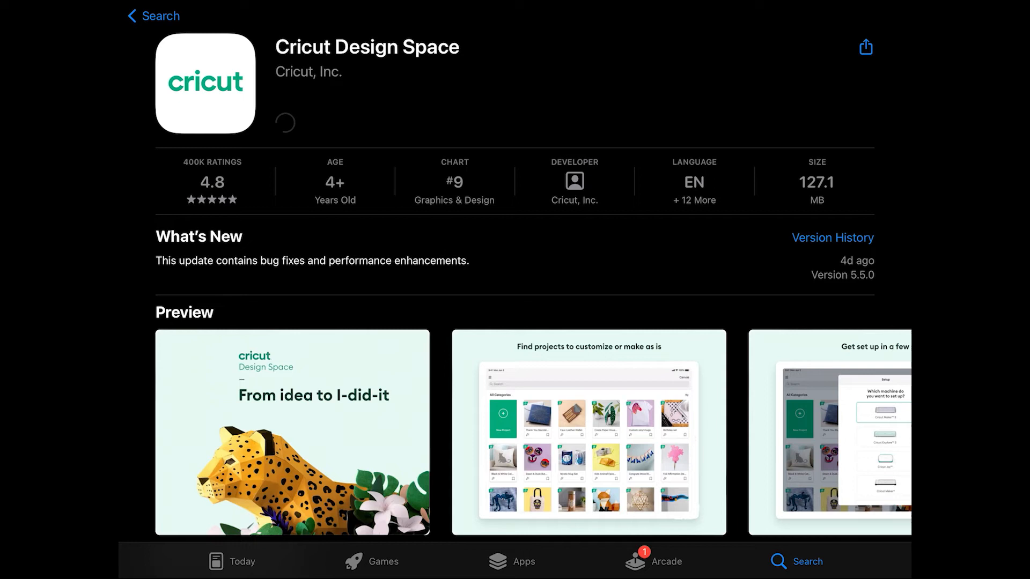
click(286, 123)
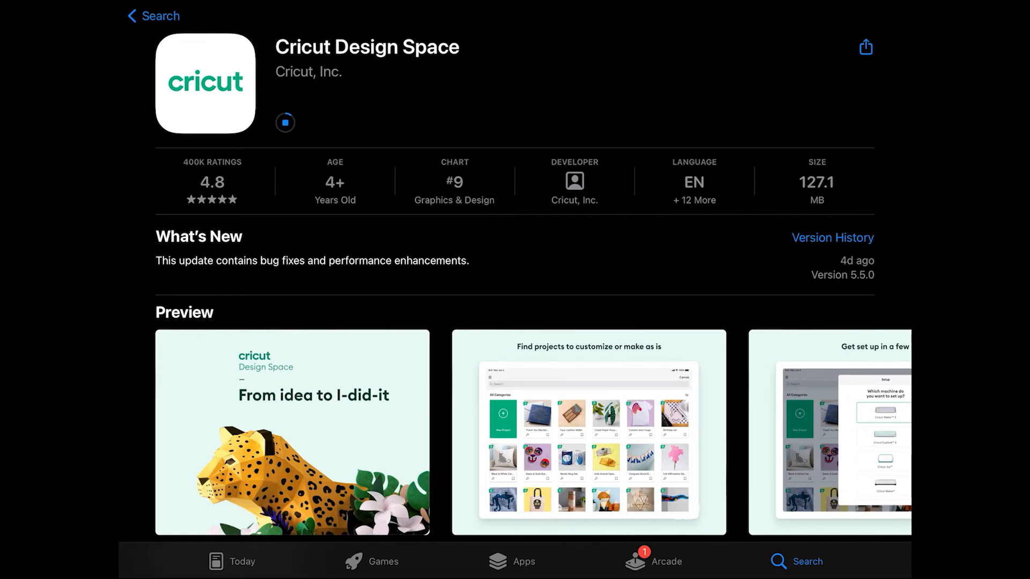
scroll(down, 3)
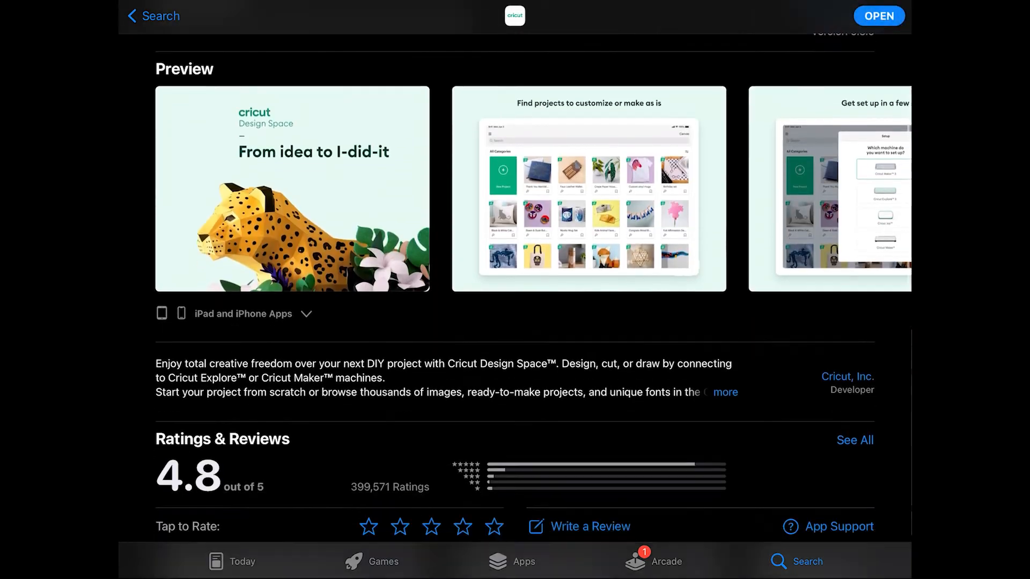
scroll(down, 3)
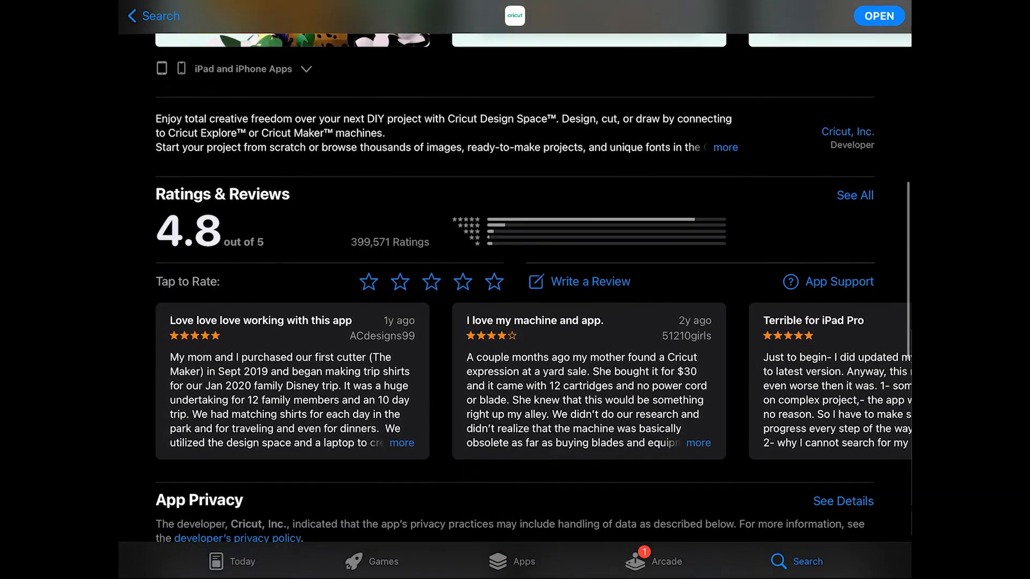
scroll(down, 3)
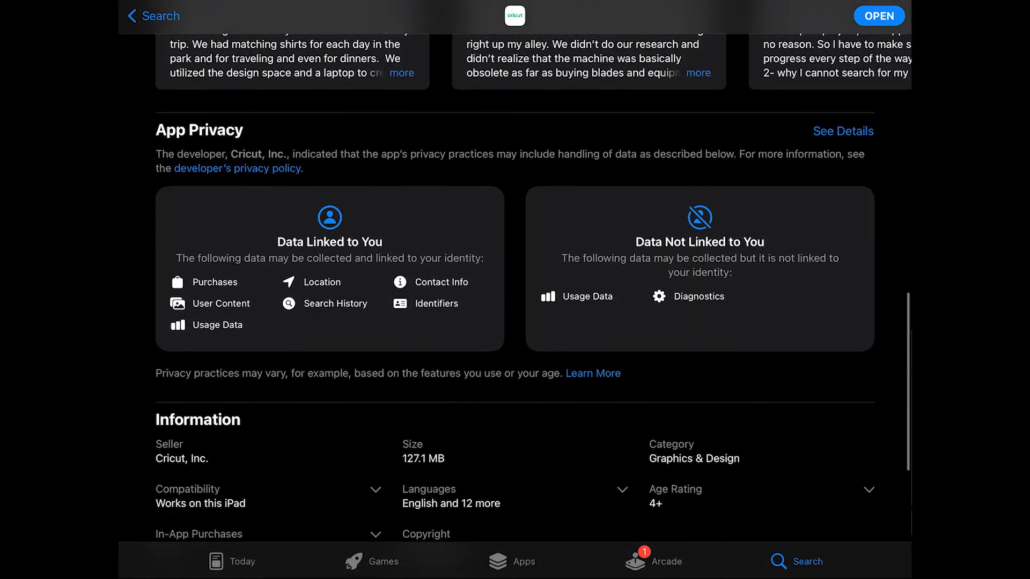
scroll(down, 3)
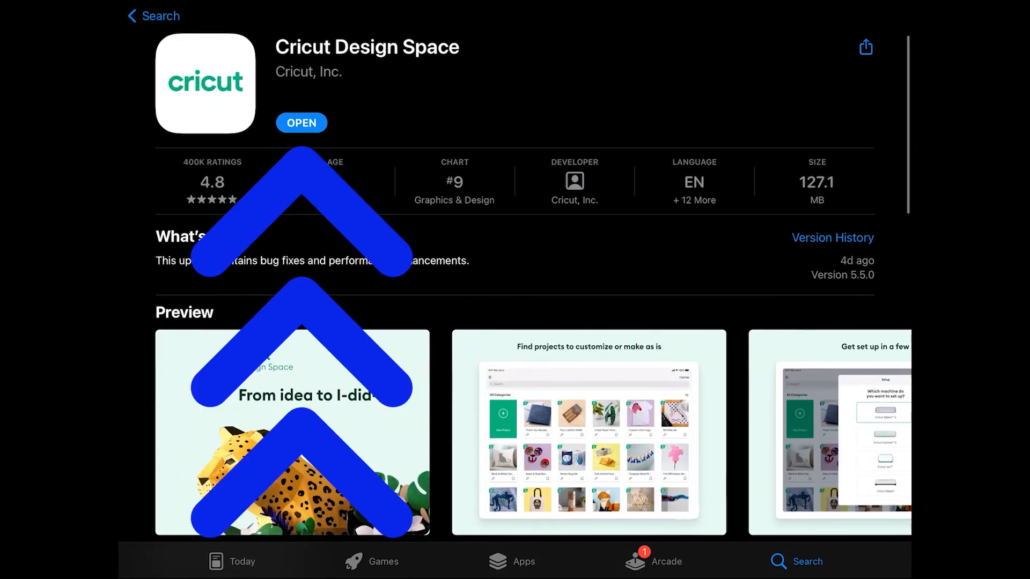
- Launch the updated app past What's New, check About, and view Version History listing 5.5.0
click(301, 123)
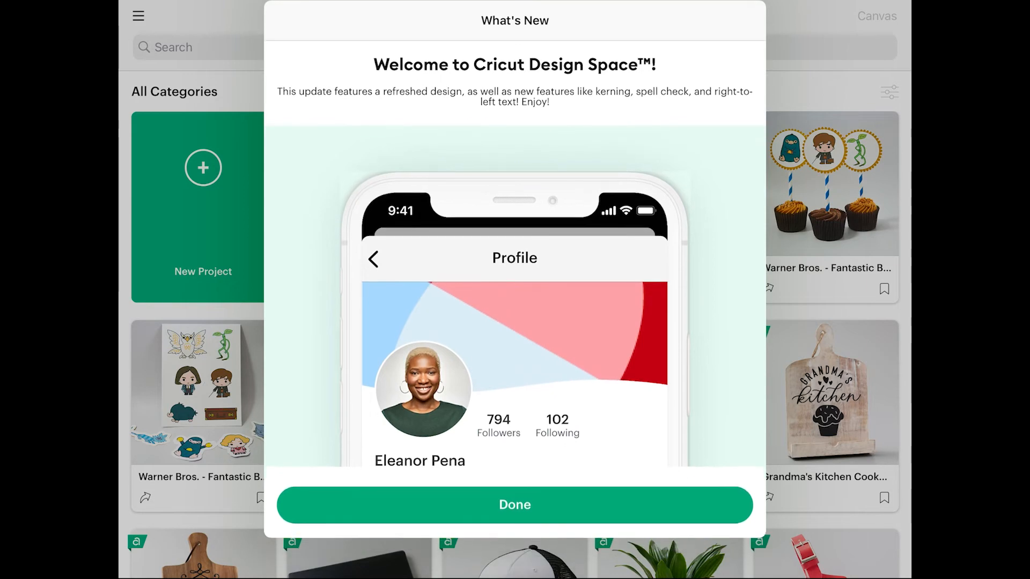
click(514, 504)
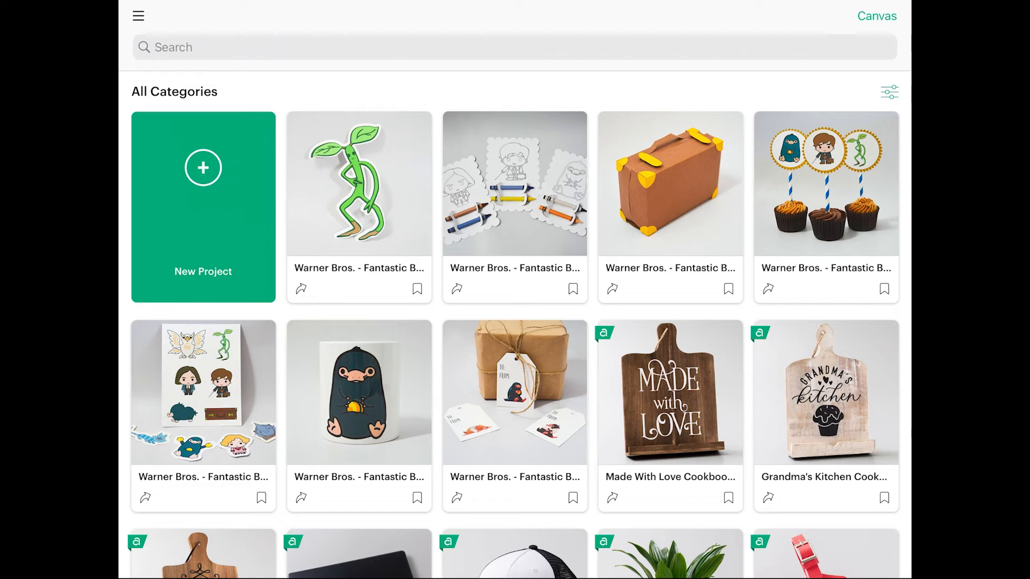
click(138, 16)
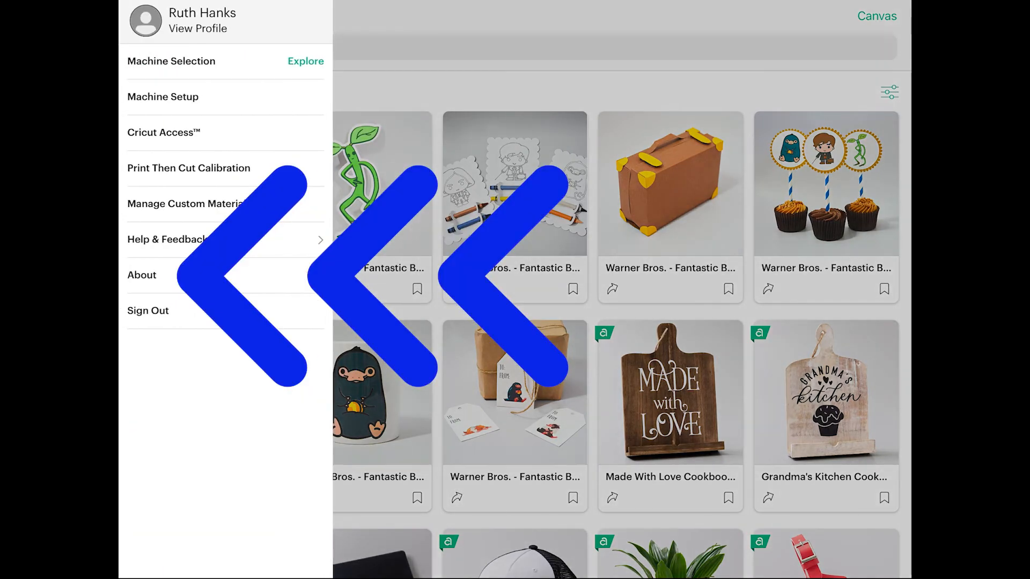
click(141, 275)
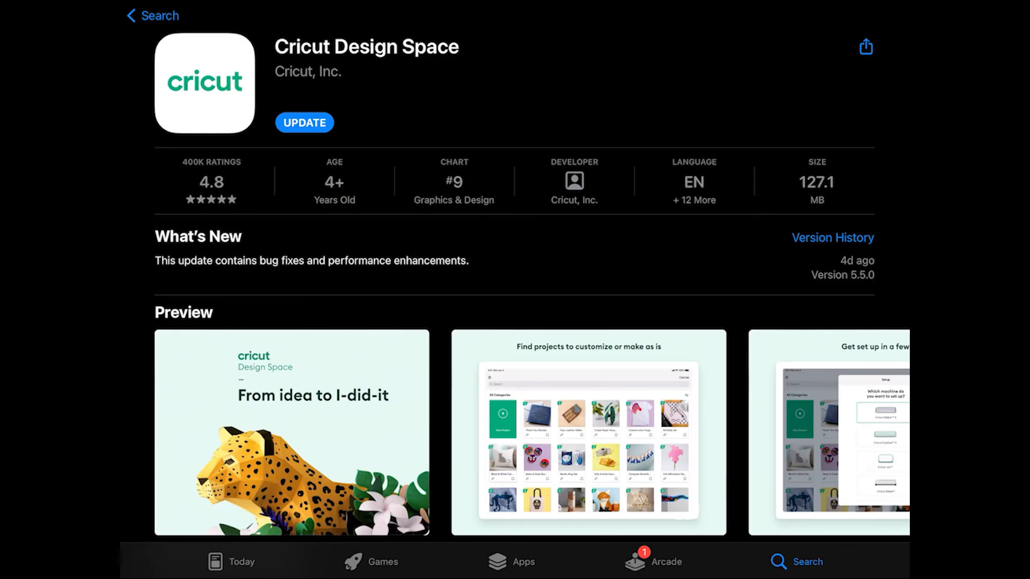
click(832, 238)
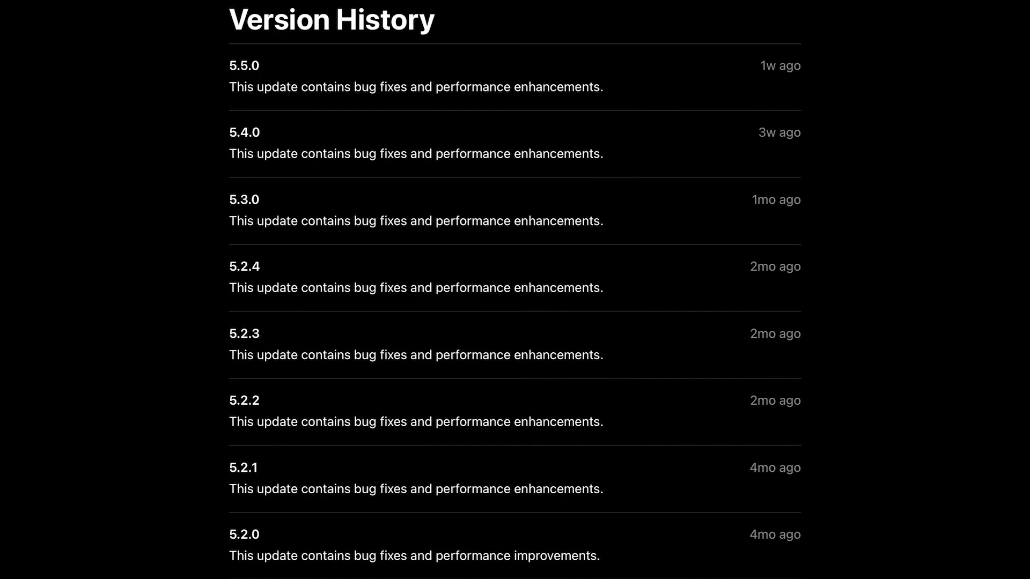